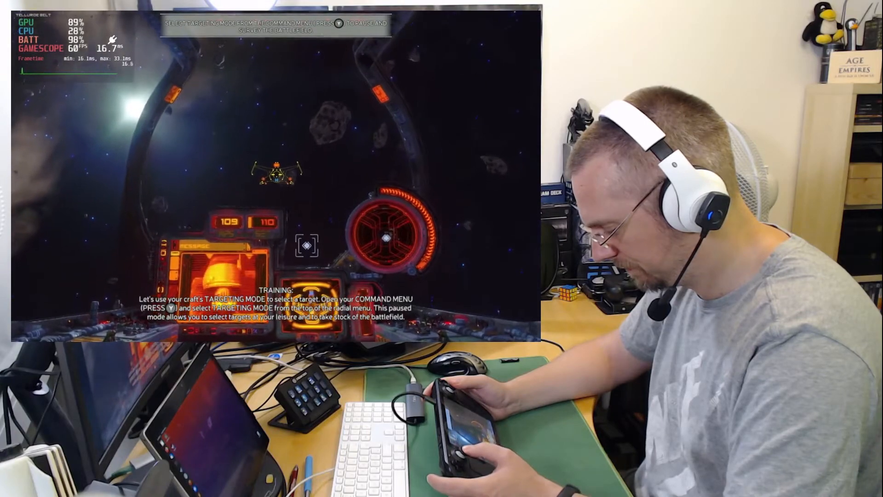
Open the command radial menu with Y and highlight Targeting Mode
key(y)
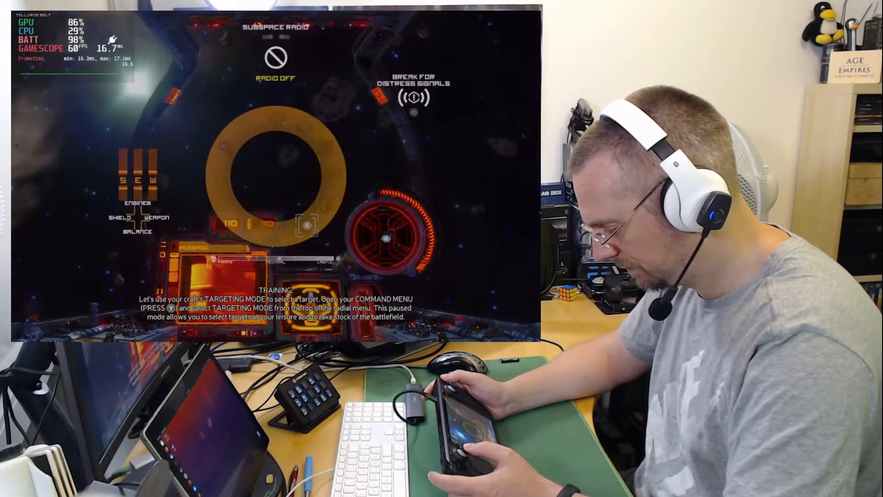
key(y)
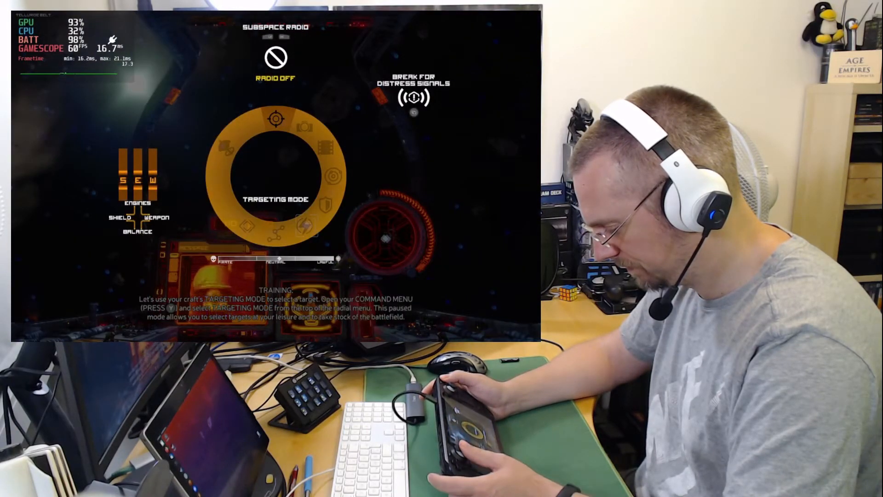